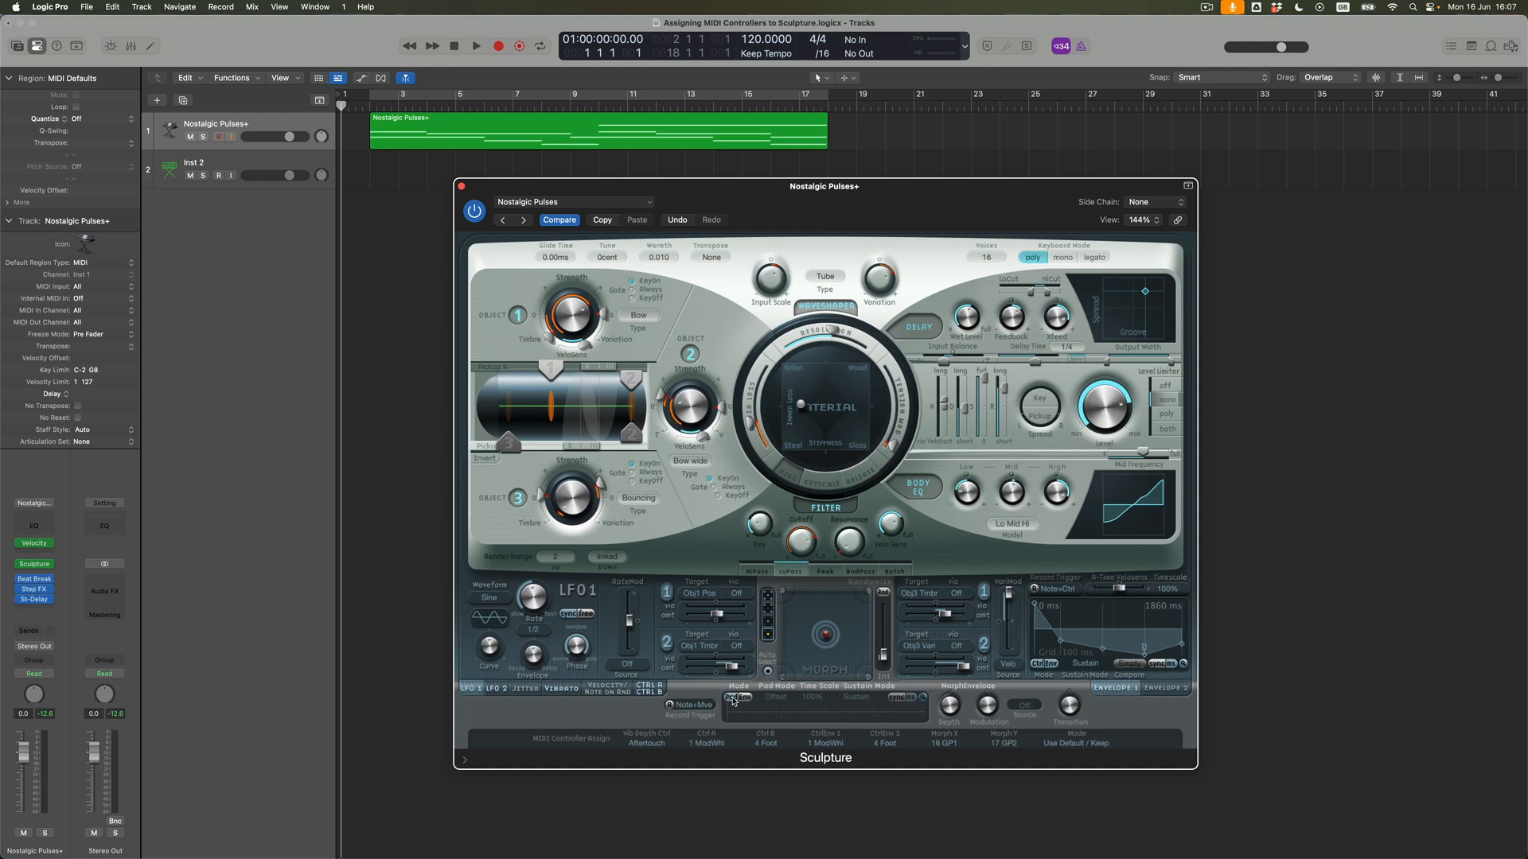
pyautogui.moveTo(833, 682)
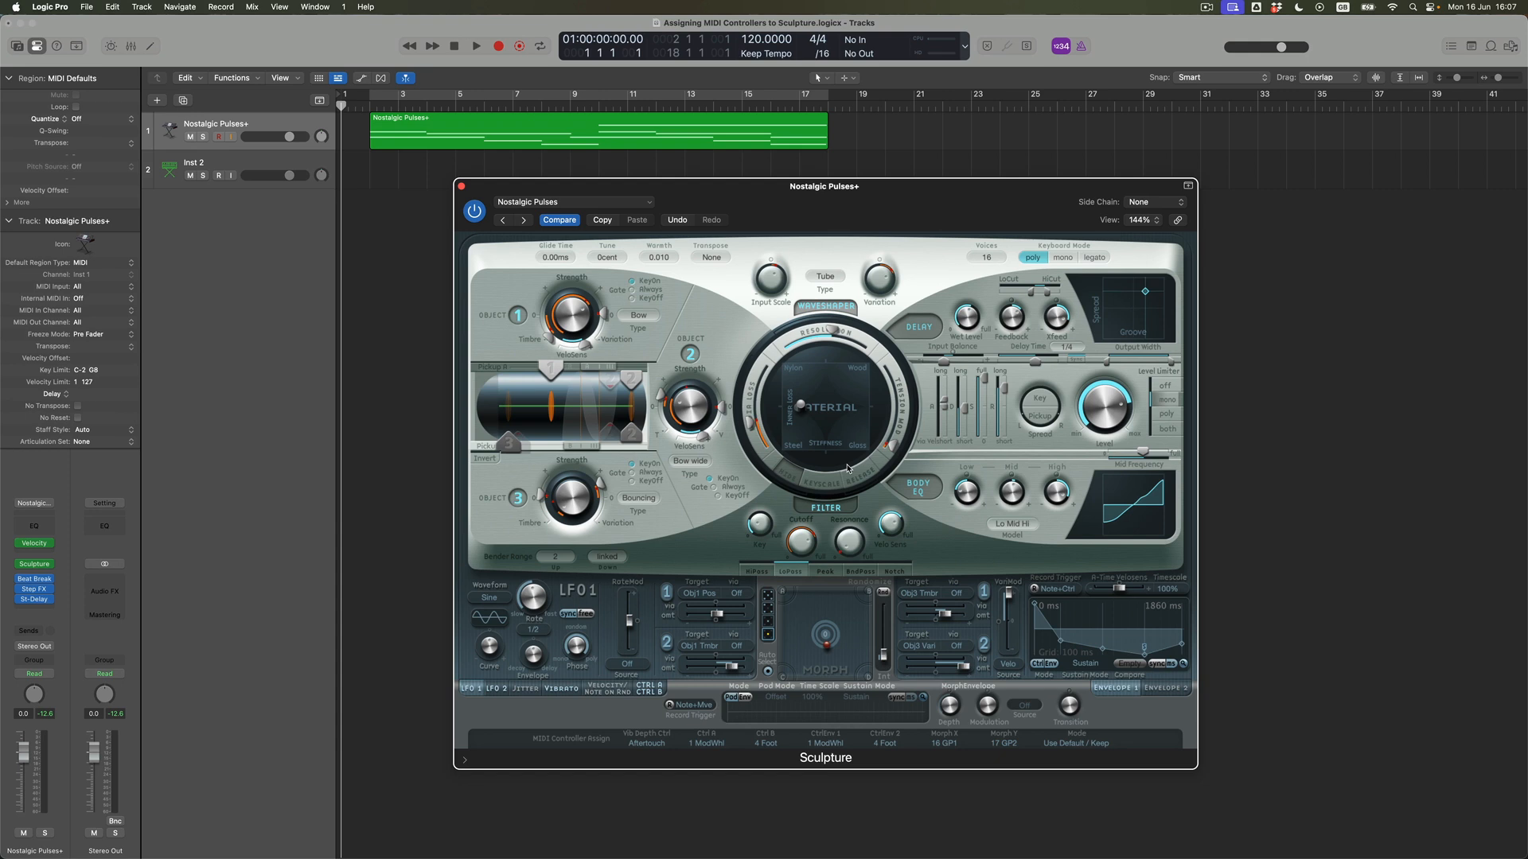
pyautogui.moveTo(850, 376)
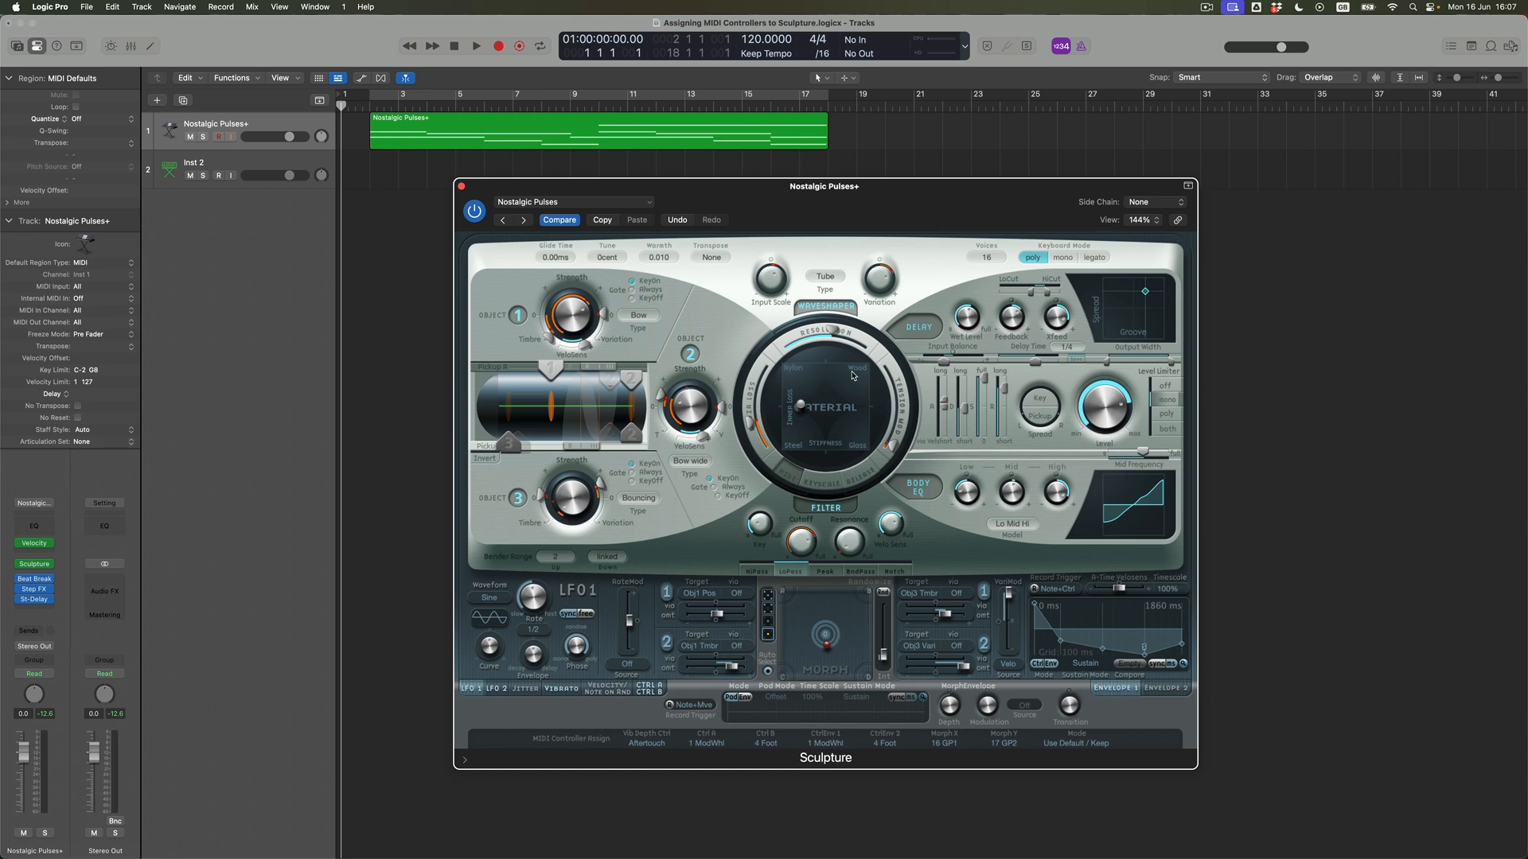